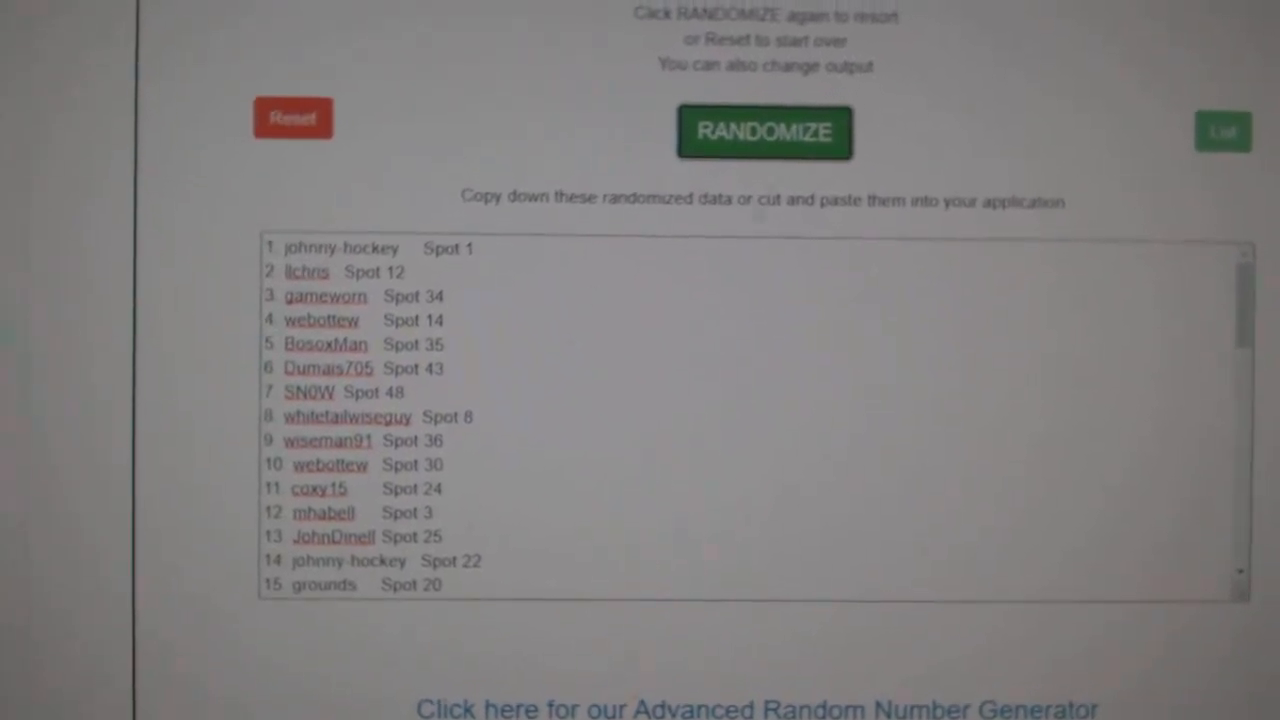
# Reshuffle the name-and-spot list twice with RANDOMIZE for a new random order.
pyautogui.click(764, 132)
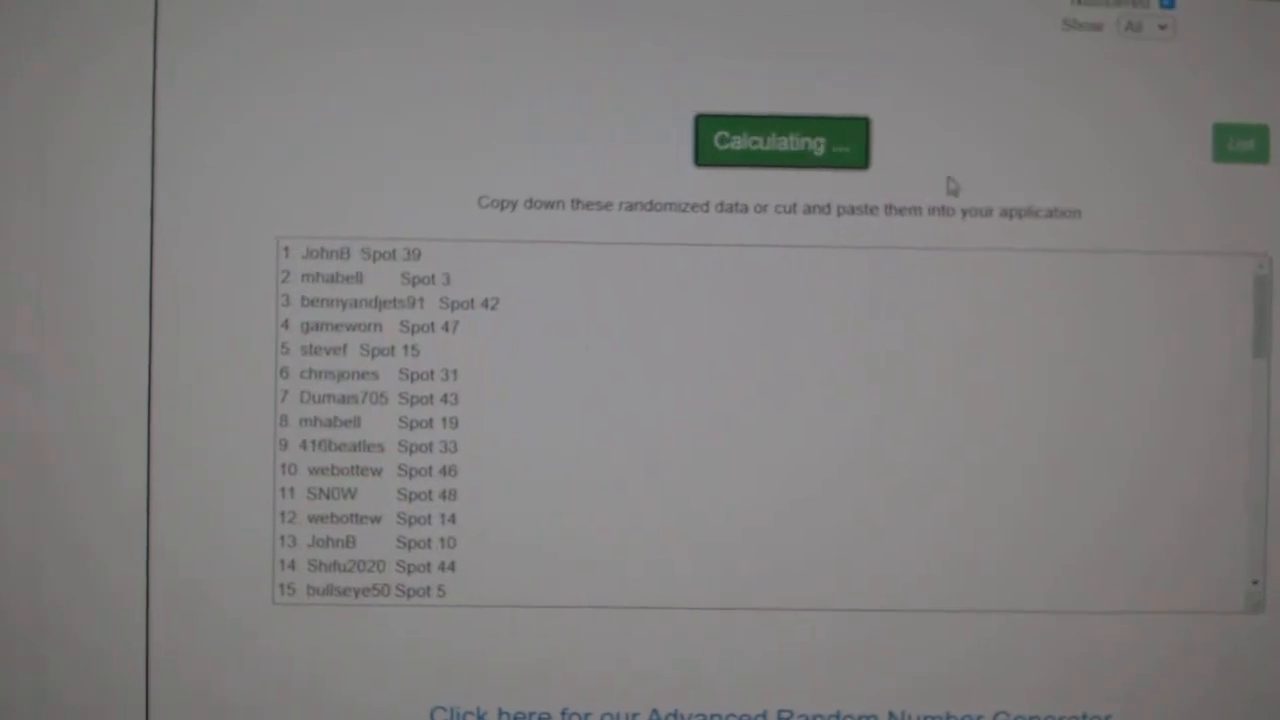
pyautogui.click(781, 142)
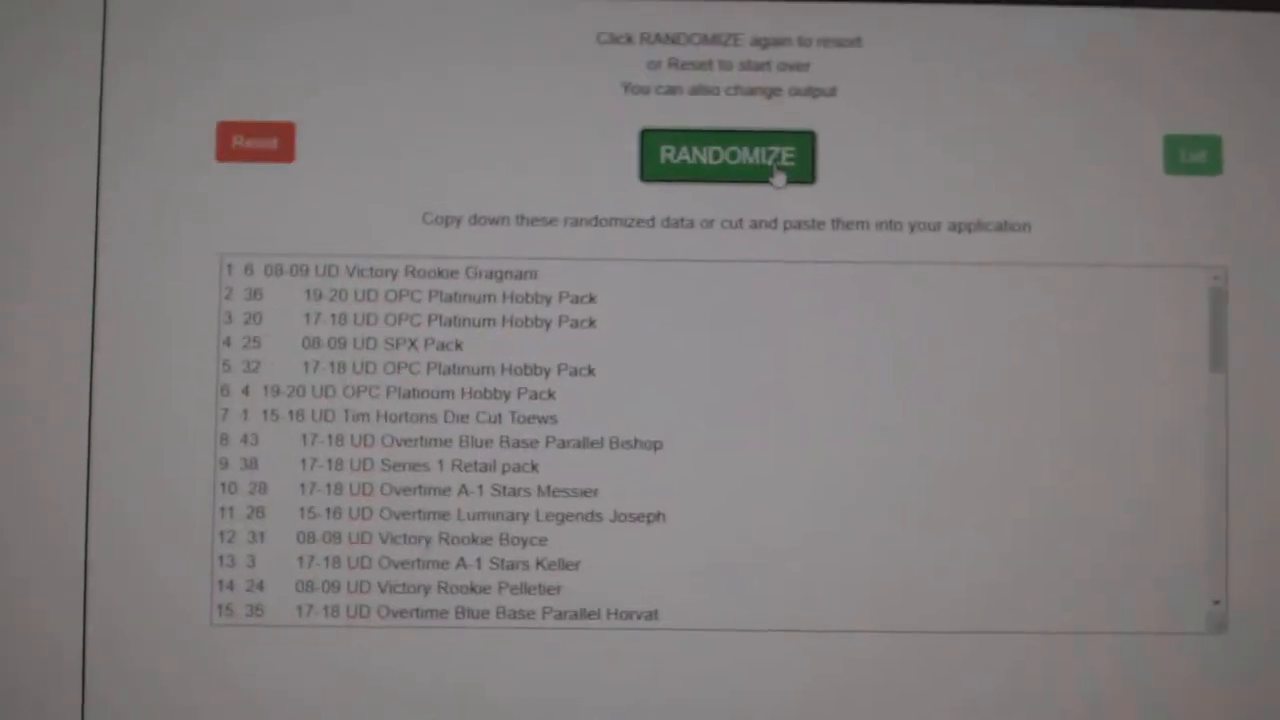
# Shuffle the numbered card item list and select the results text for copying.
pyautogui.click(728, 157)
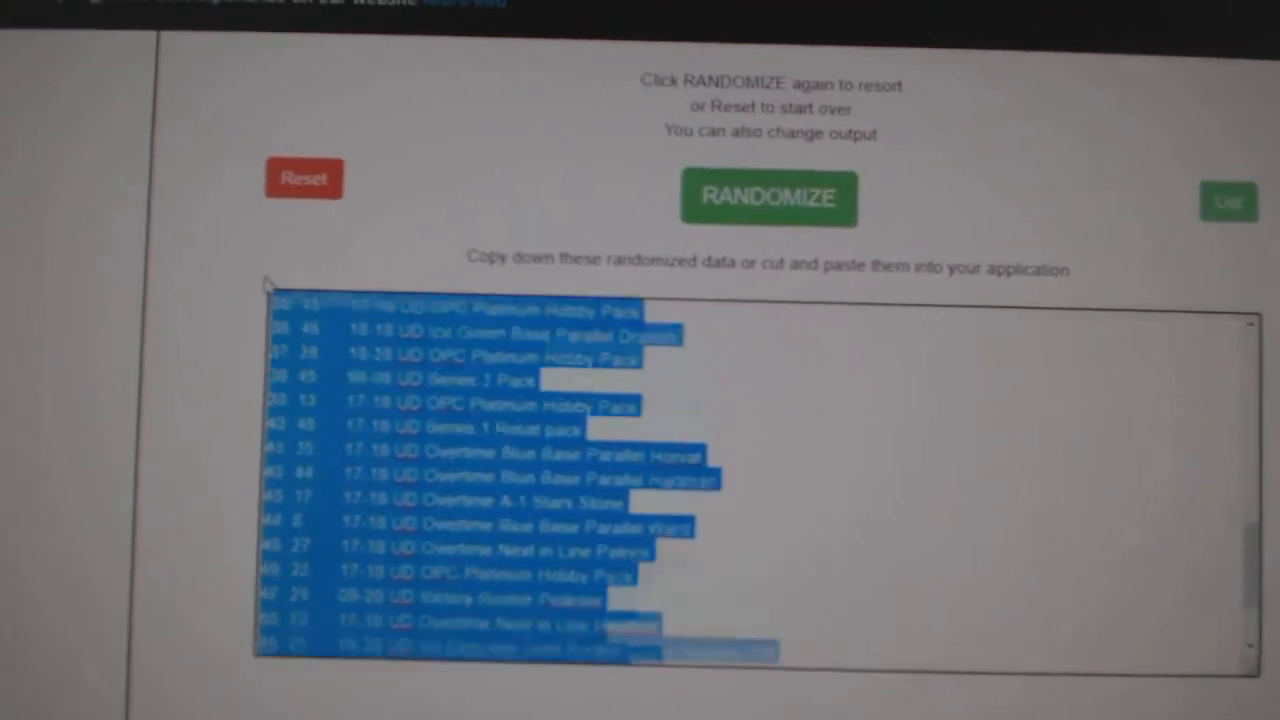
pyautogui.click(768, 197)
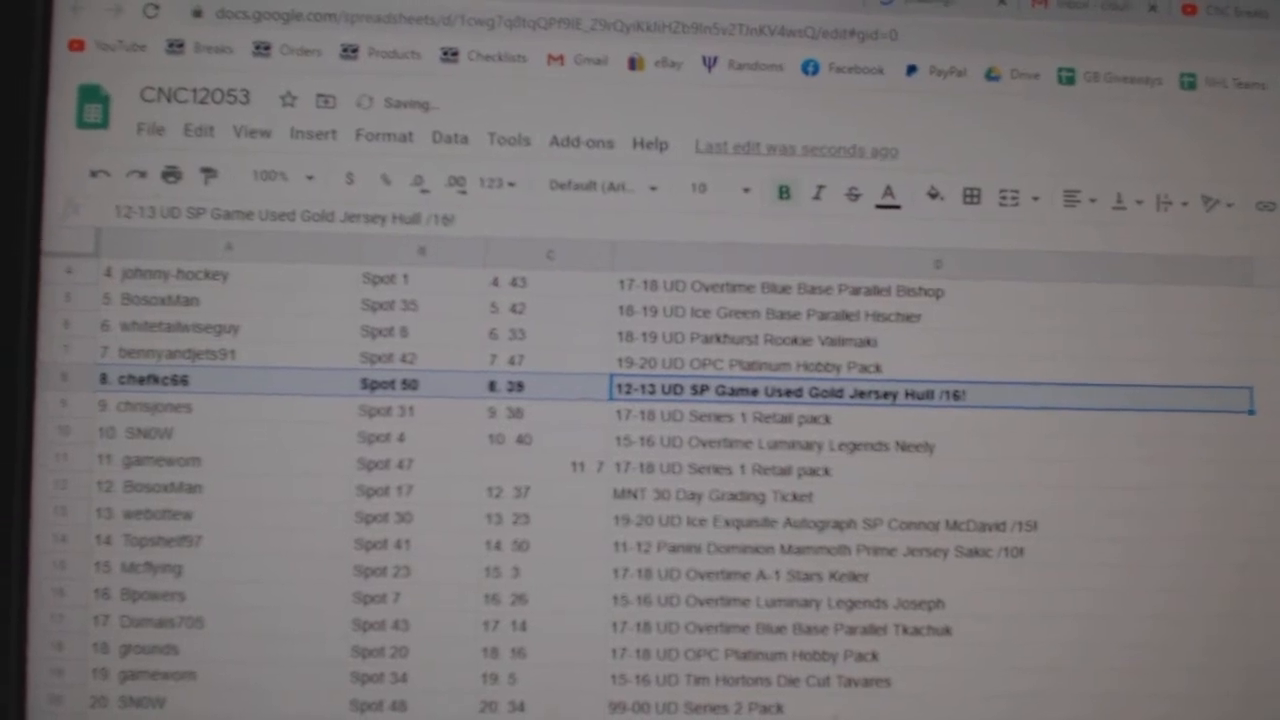
# Scroll down and select the McDavid autograph row to bold it.
pyautogui.scroll(-3)
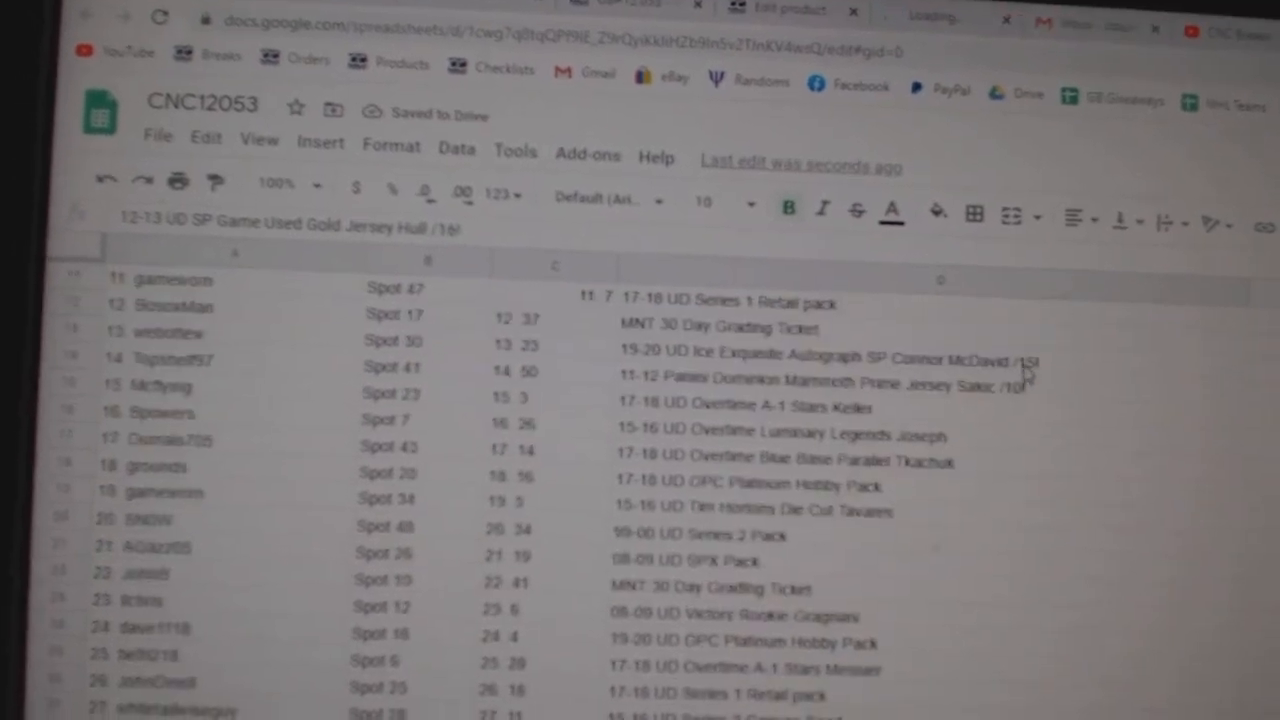
pyautogui.click(900, 340)
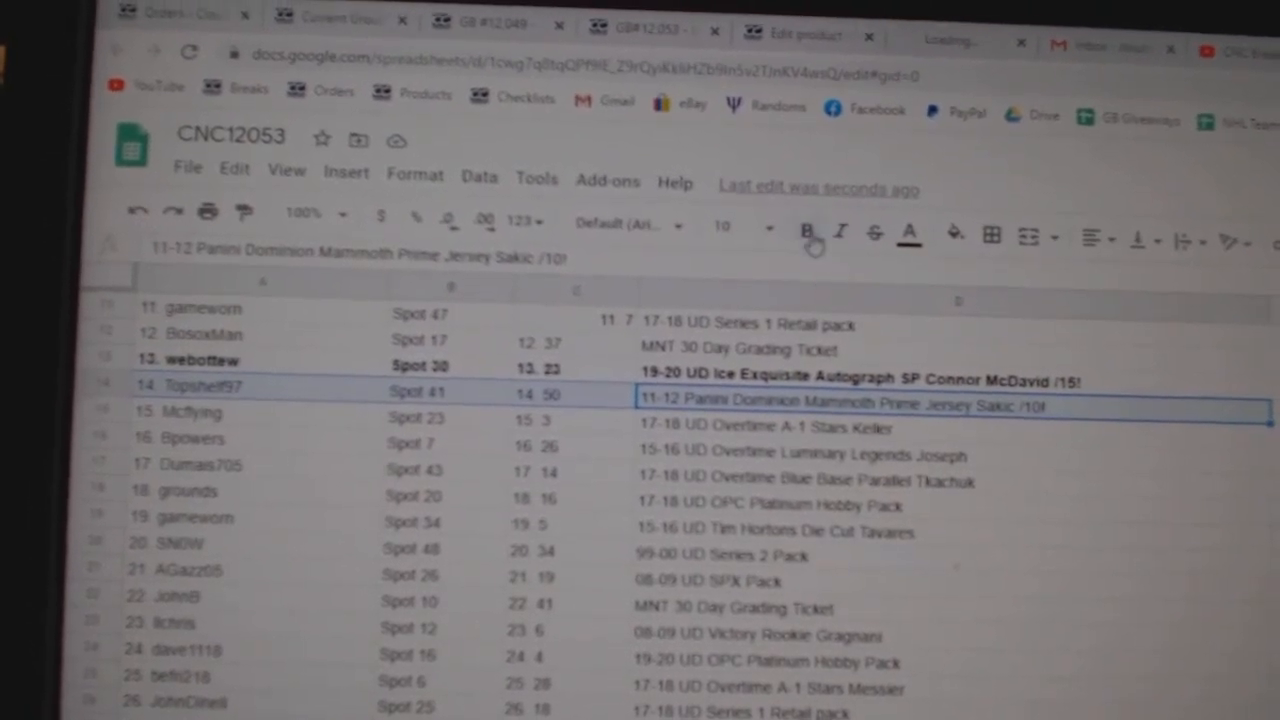
# Scroll through the remaining rows after the Spot 41 Sakic Prime jersey row.
pyautogui.scroll(-3)
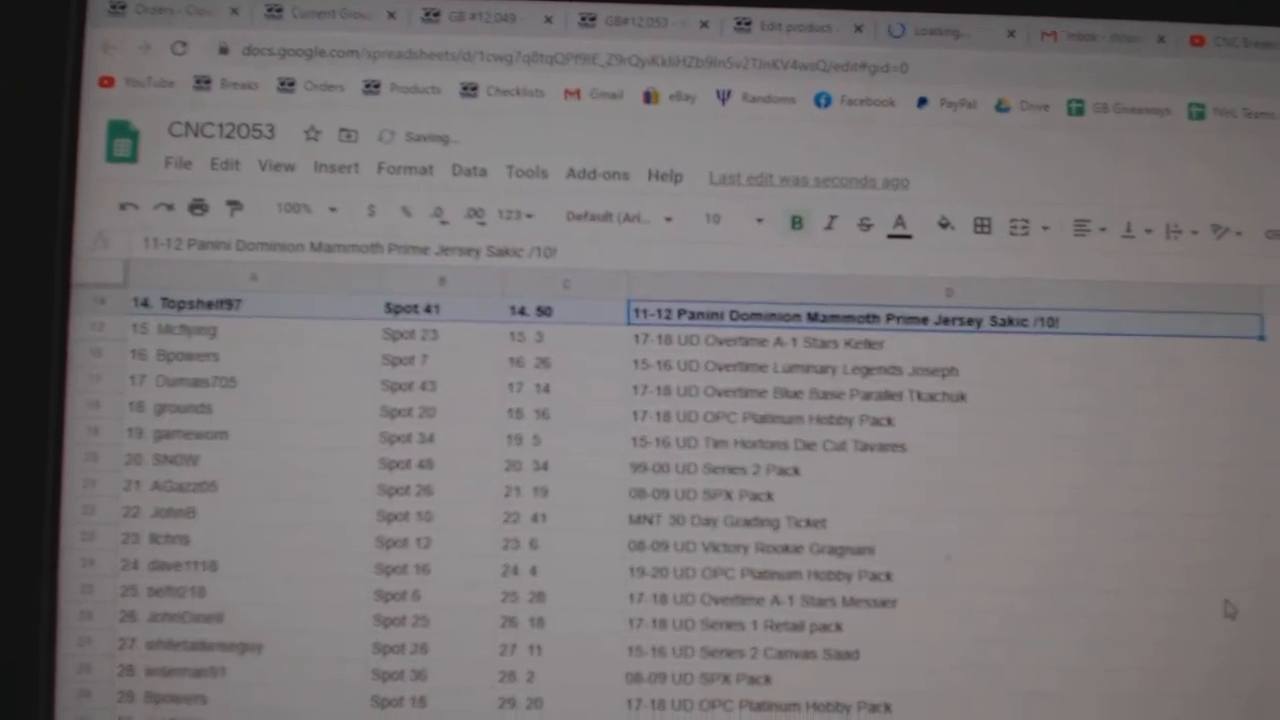
pyautogui.scroll(-3)
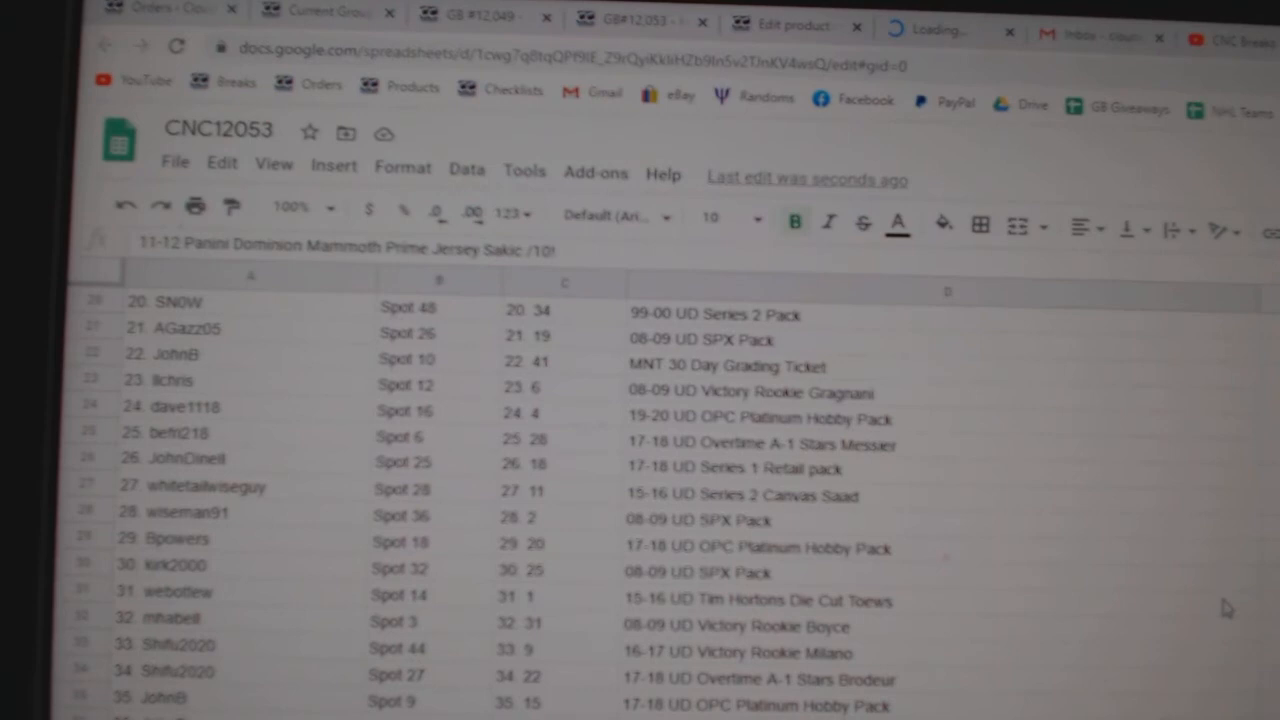
pyautogui.scroll(-3)
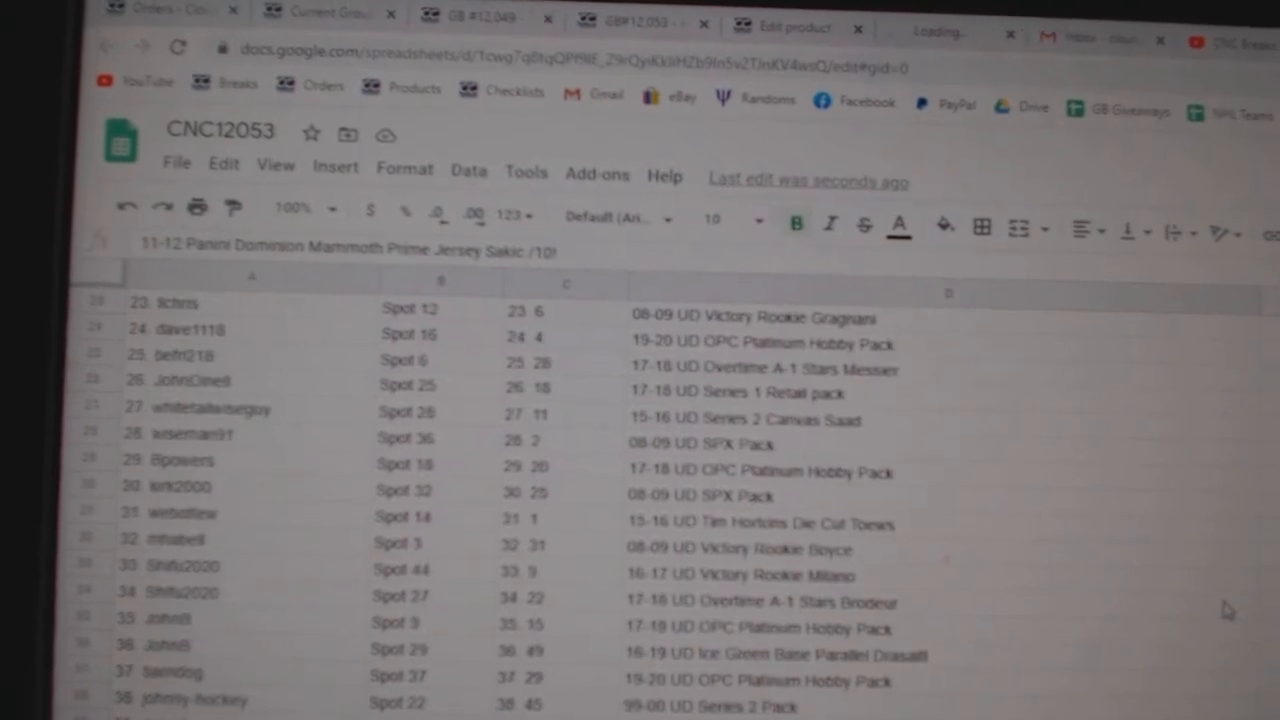
pyautogui.scroll(-3)
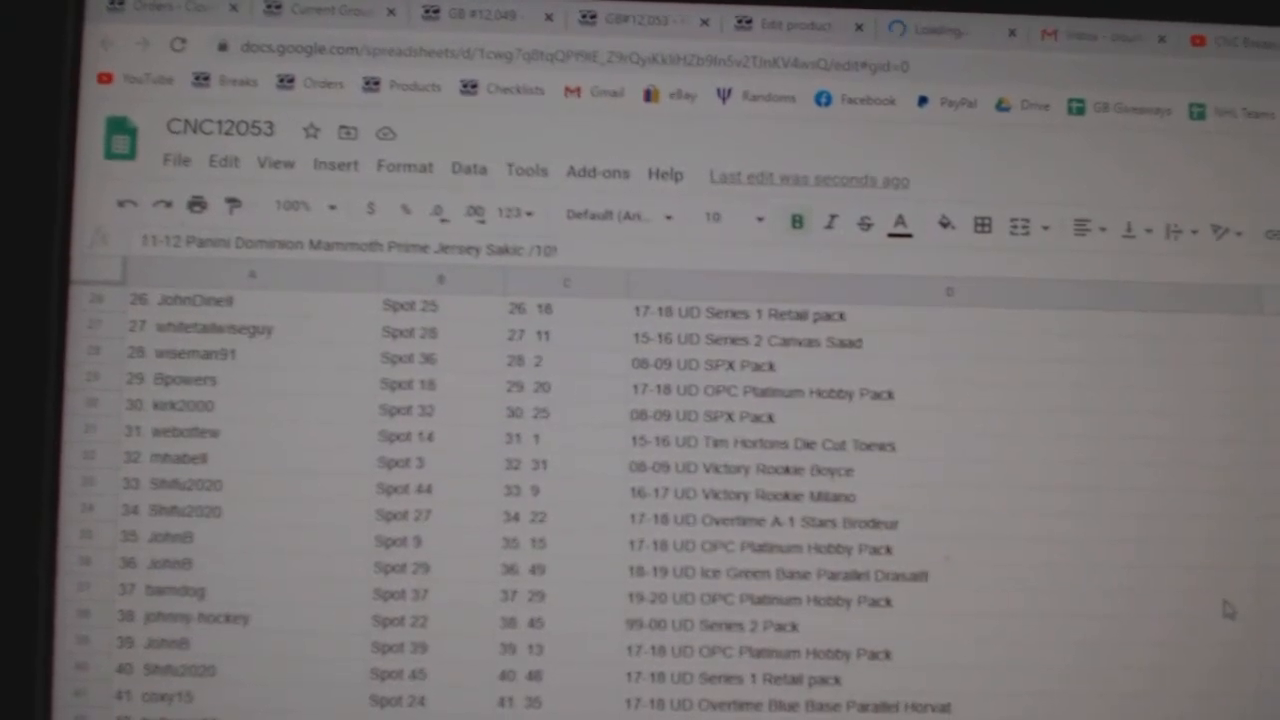
pyautogui.scroll(-3)
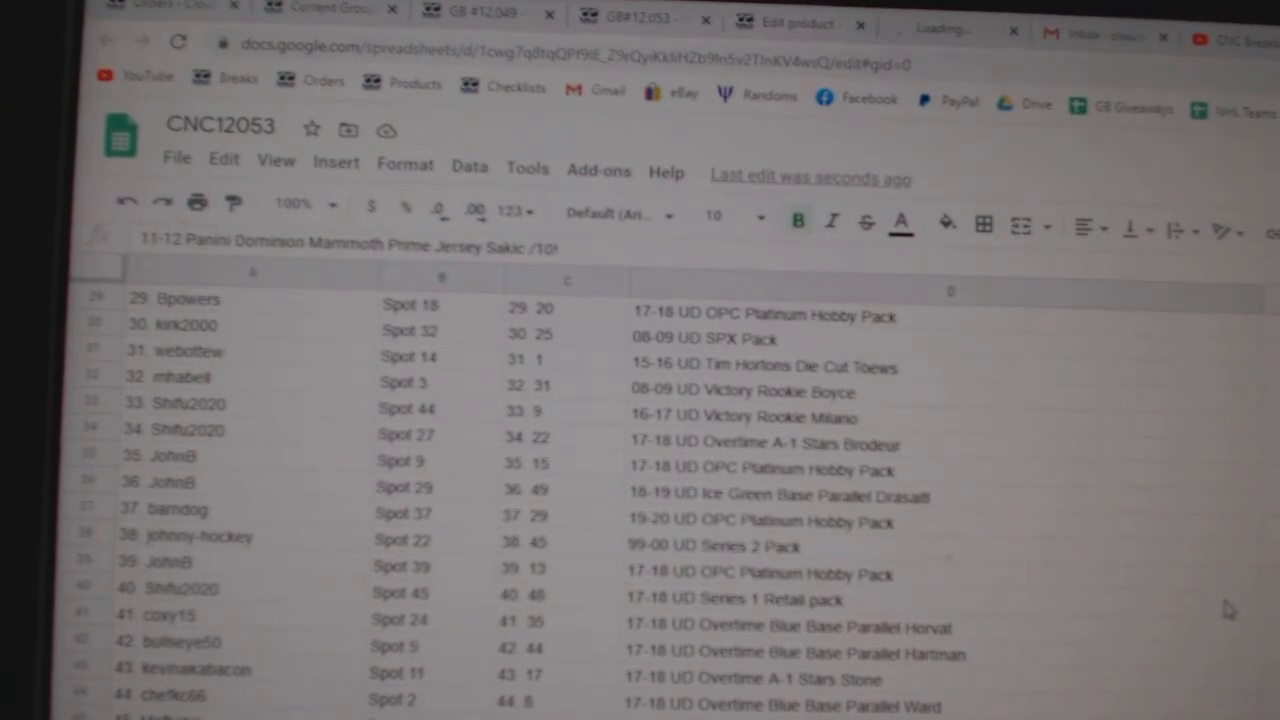
pyautogui.scroll(-3)
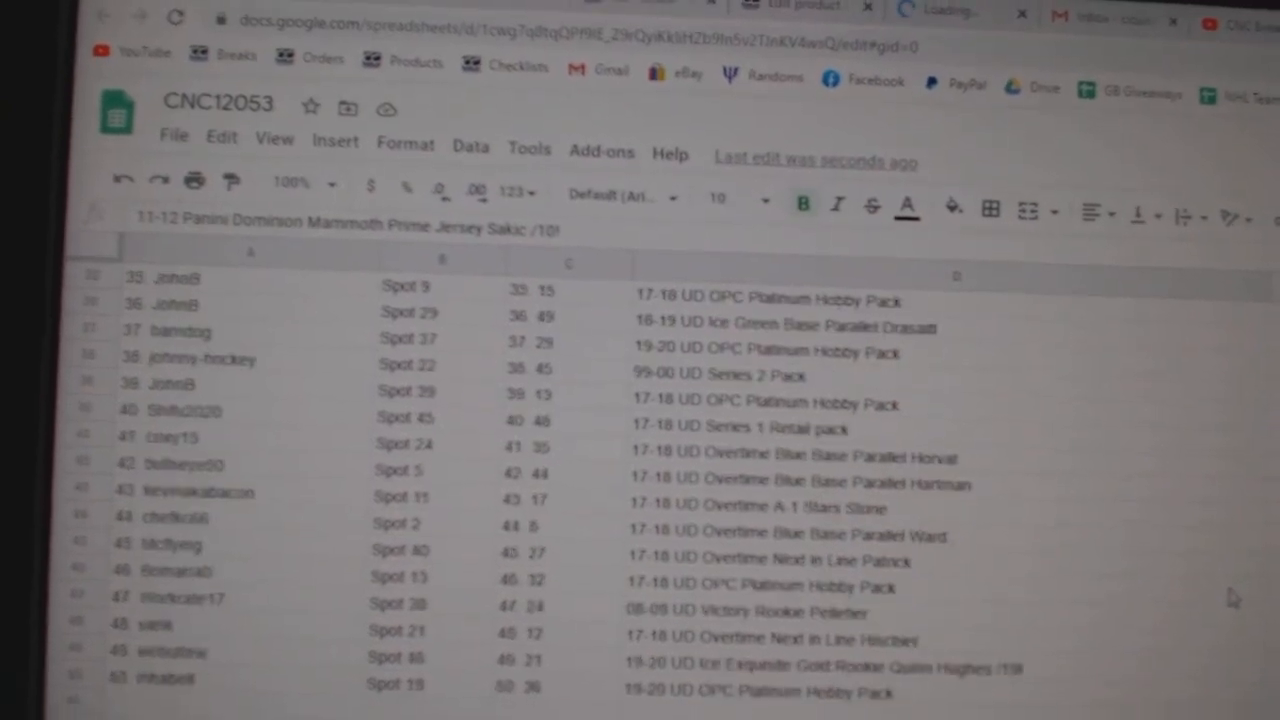